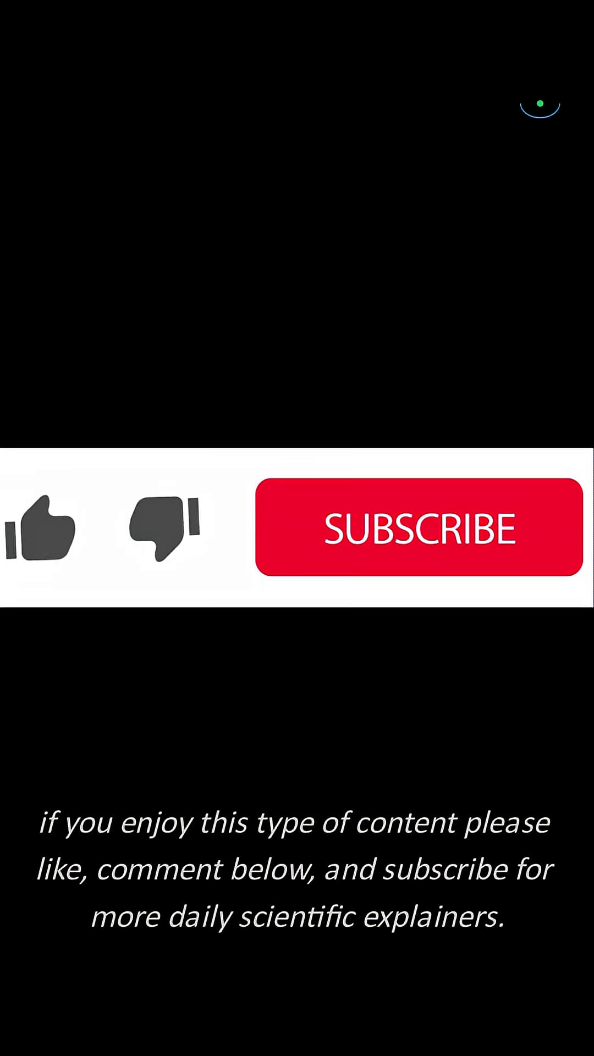
pyautogui.click(44, 534)
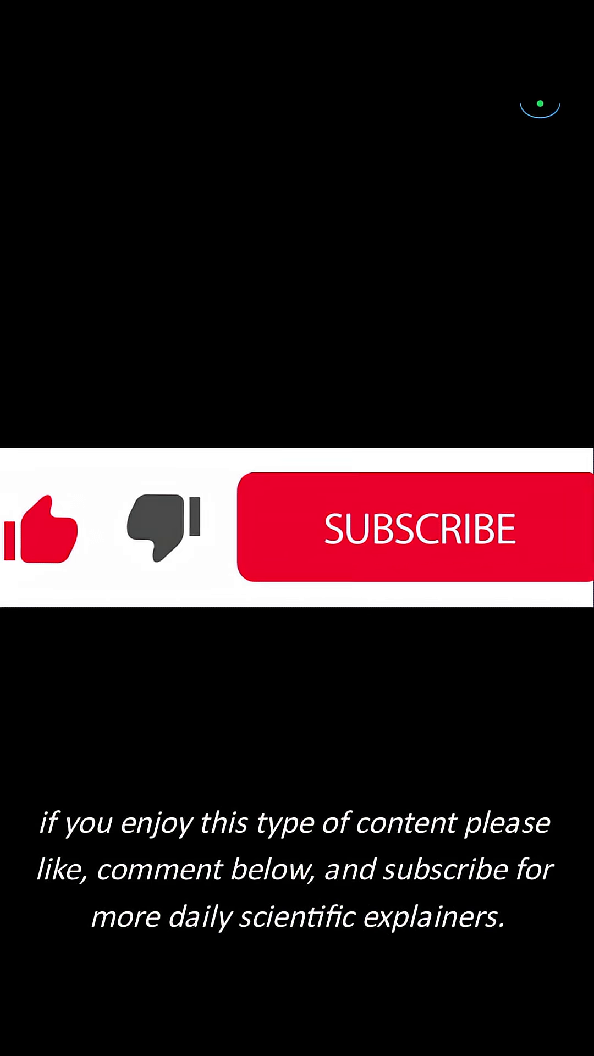
pyautogui.click(418, 536)
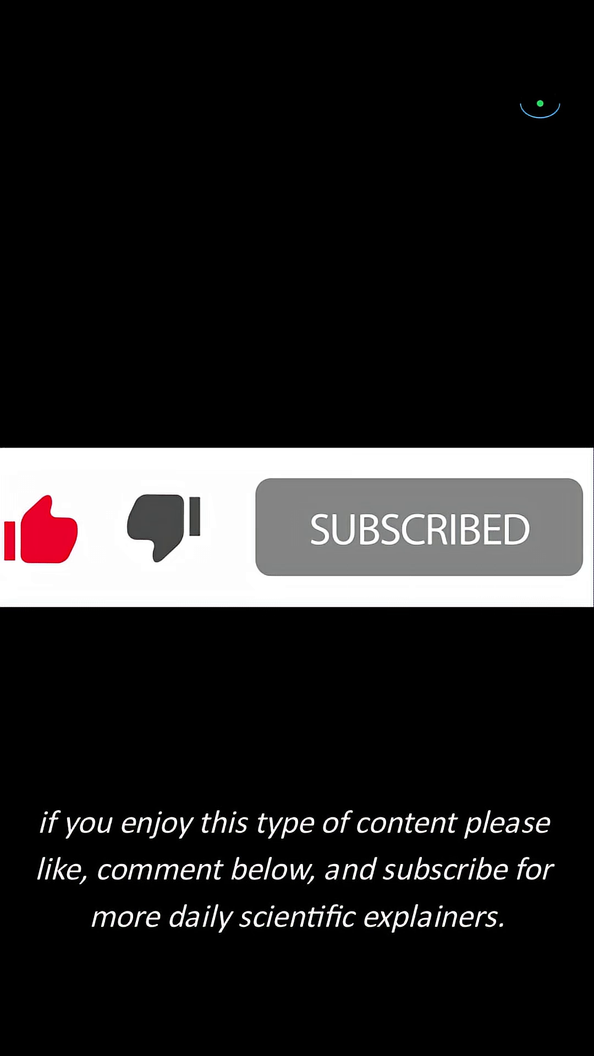
pyautogui.click(415, 539)
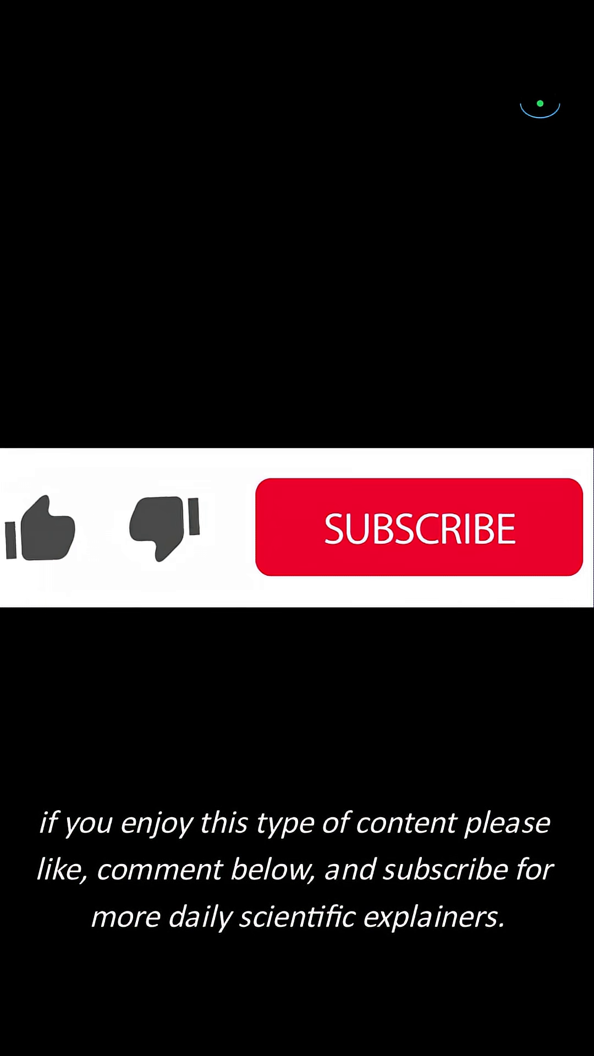